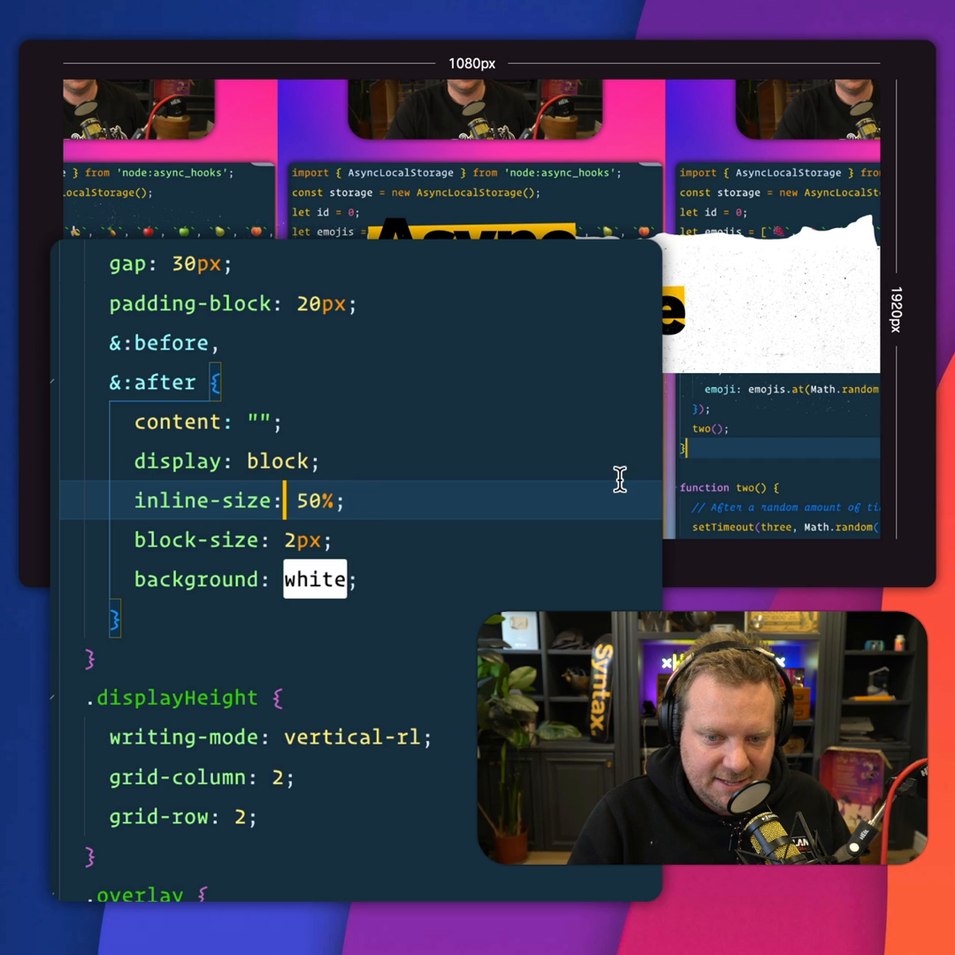
text(width: 50%;)
click(361, 539)
text(height)
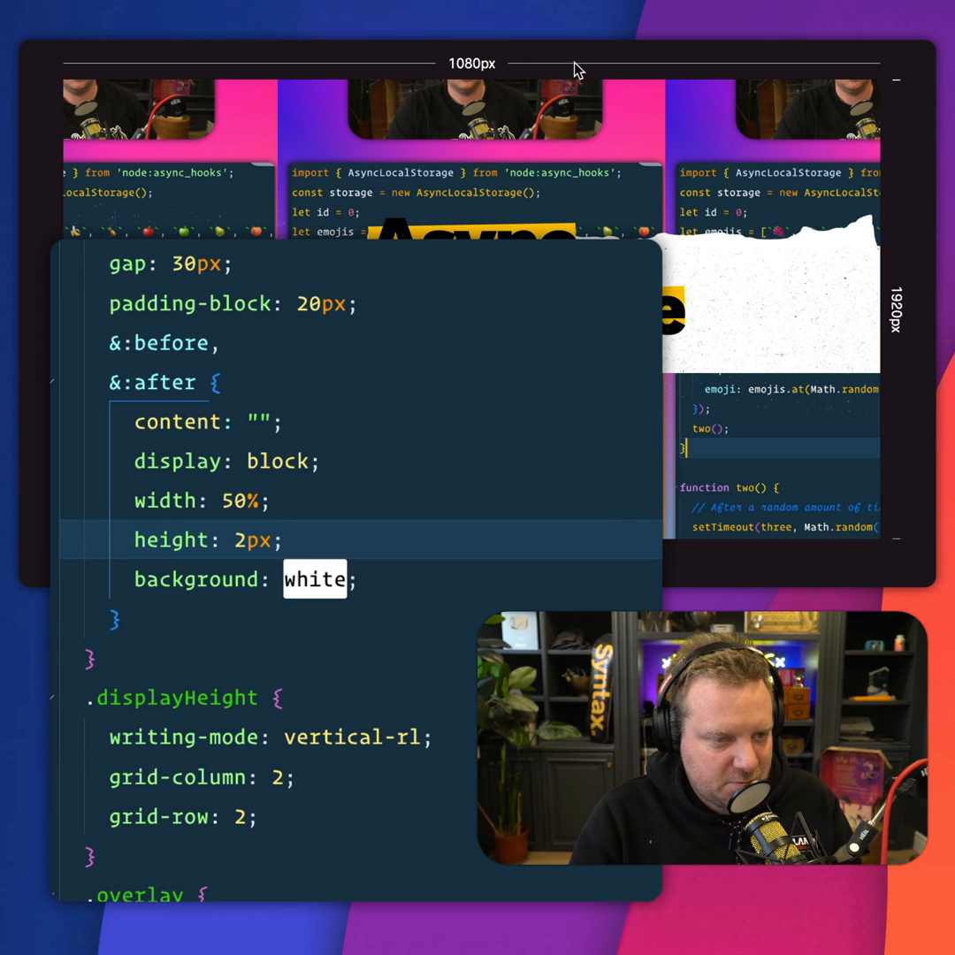
mouse_move(899, 95)
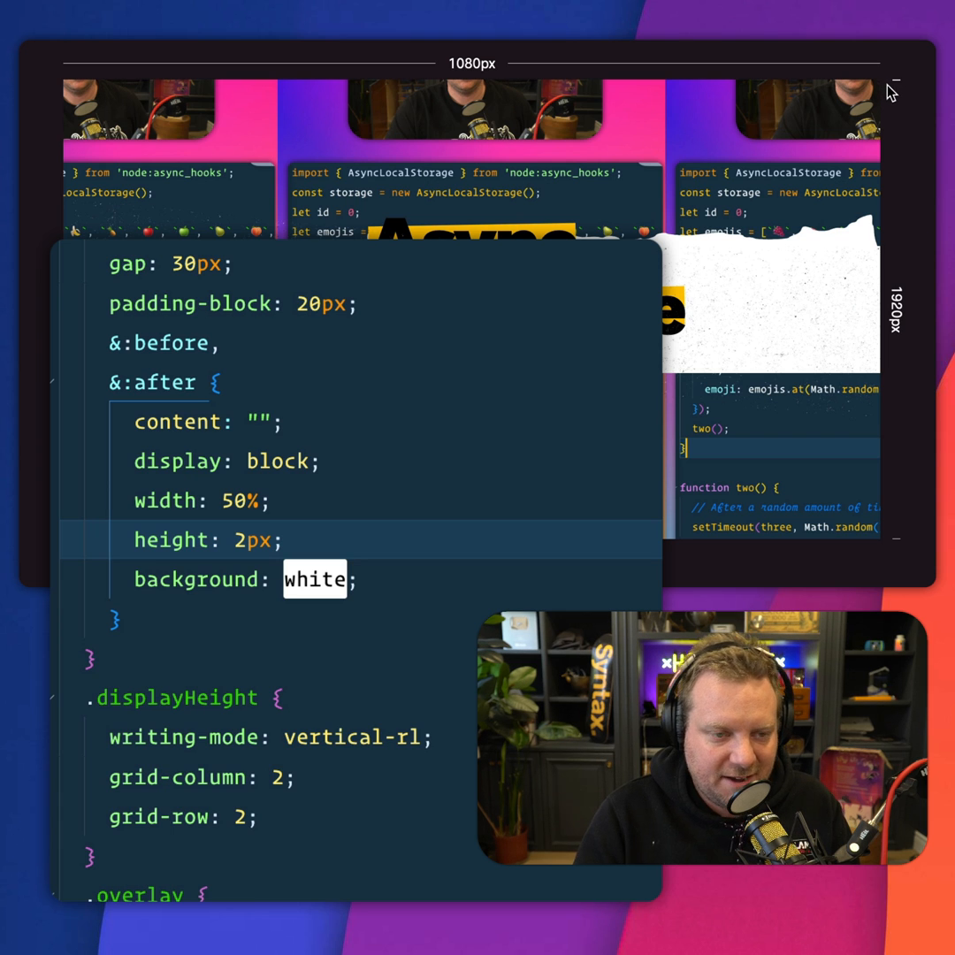
text(block-size)
click(202, 501)
text(nline-size)
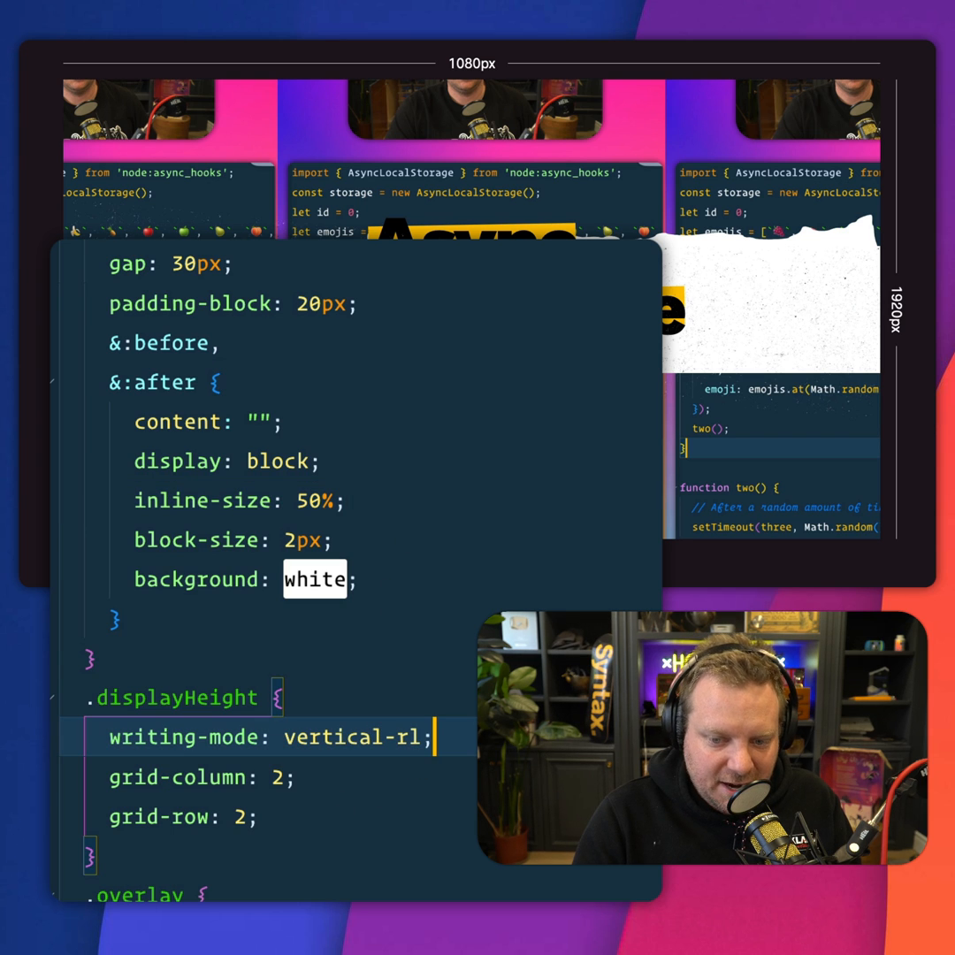
mouse_move(405, 658)
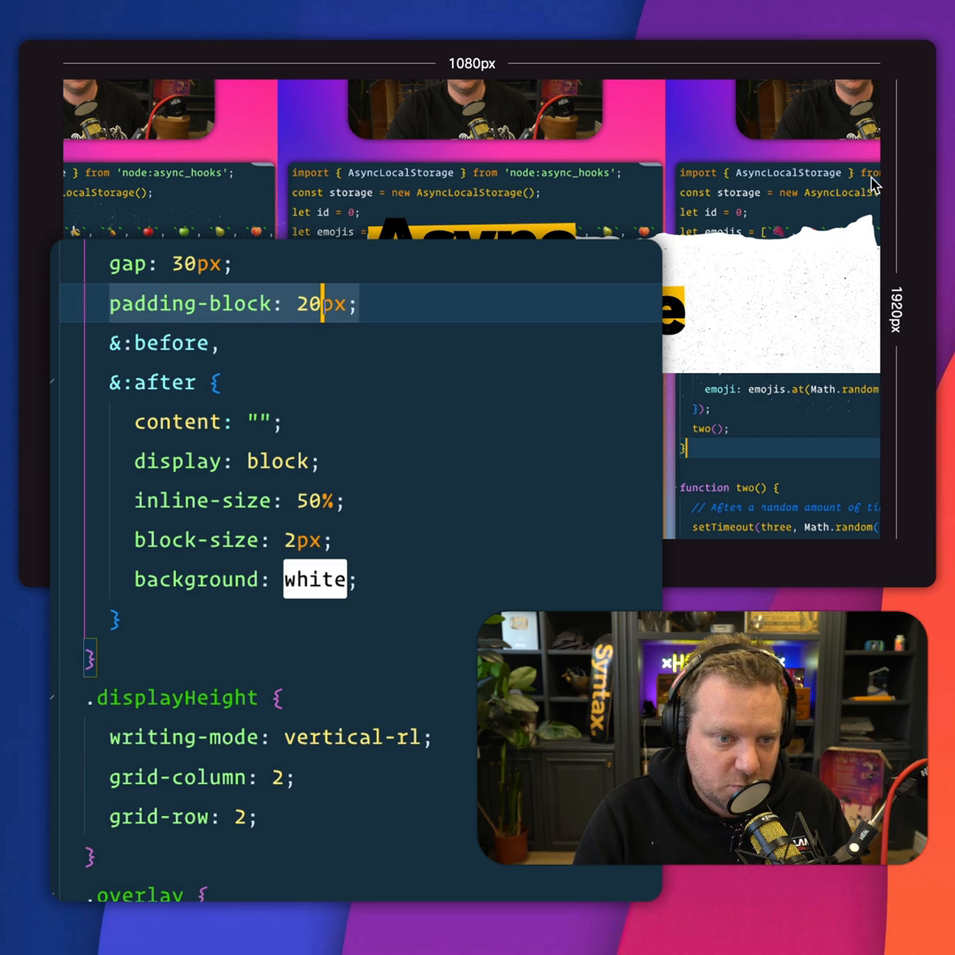
mouse_move(893, 204)
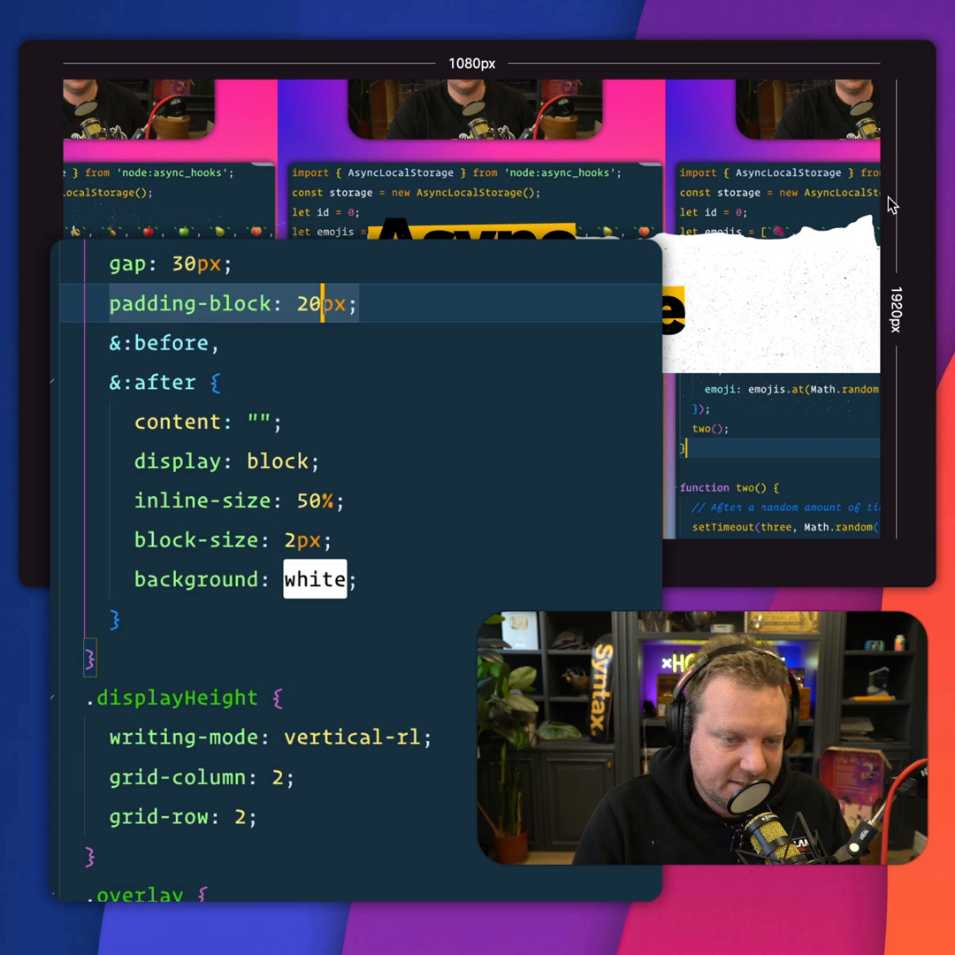